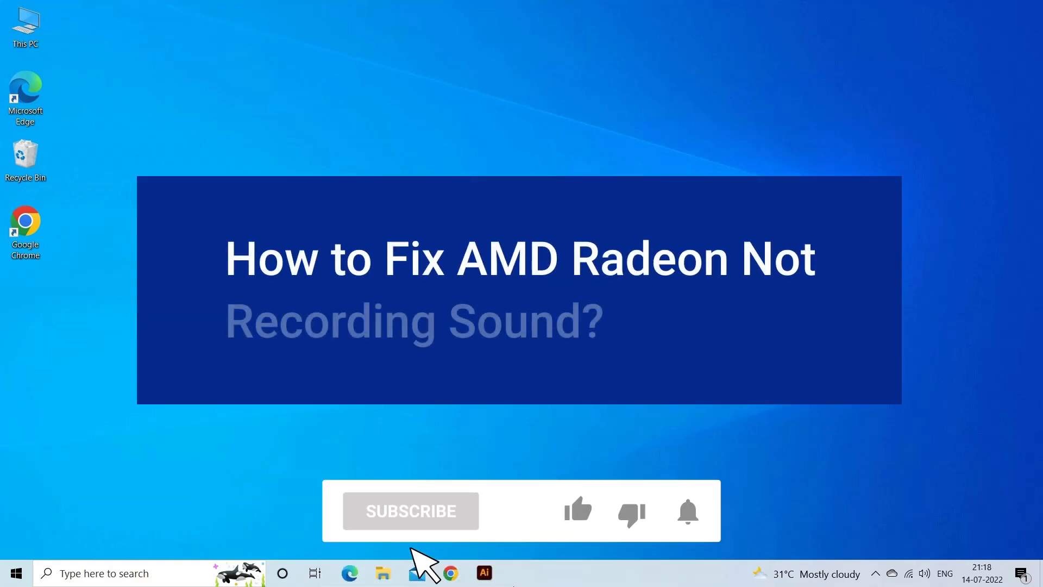
Launch AMD Radeon Software from the desktop and review Record & Stream Audio Channels (Automatic).
click(411, 510)
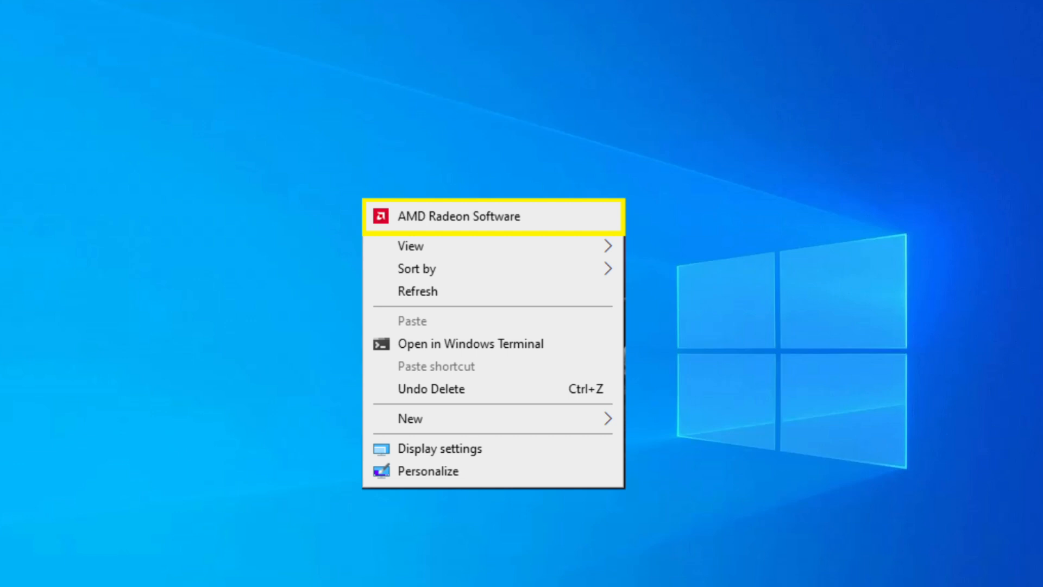
click(458, 215)
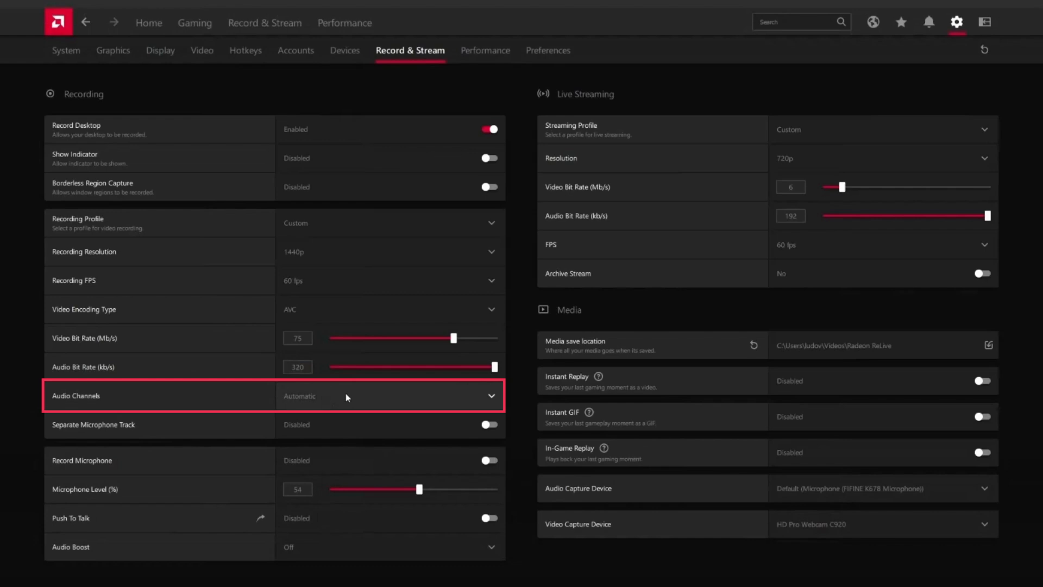
mouse_move(142, 460)
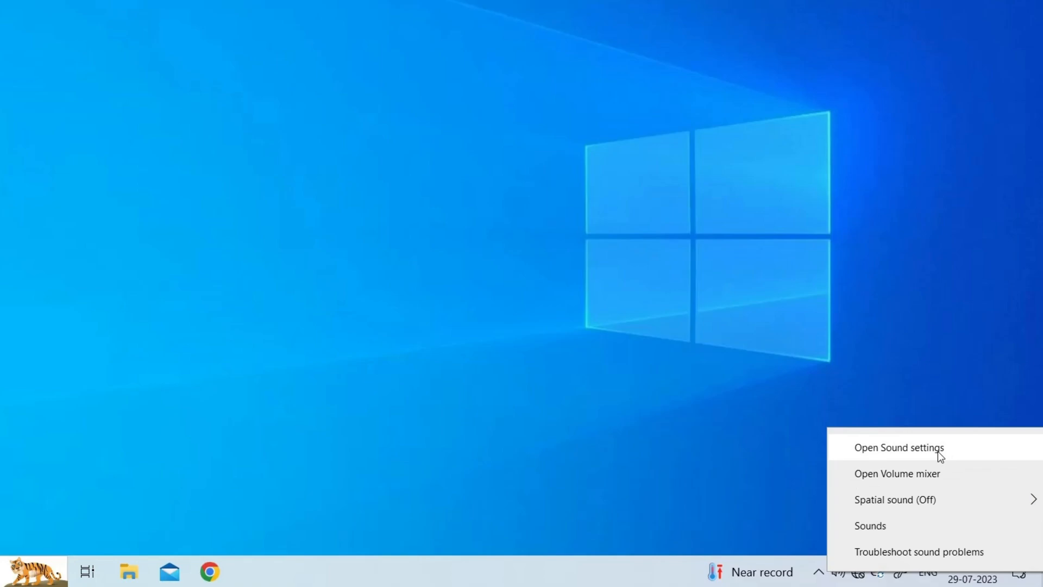
Open Sound settings from the speaker tray icon and drag master volume from 100 to 94.
click(898, 448)
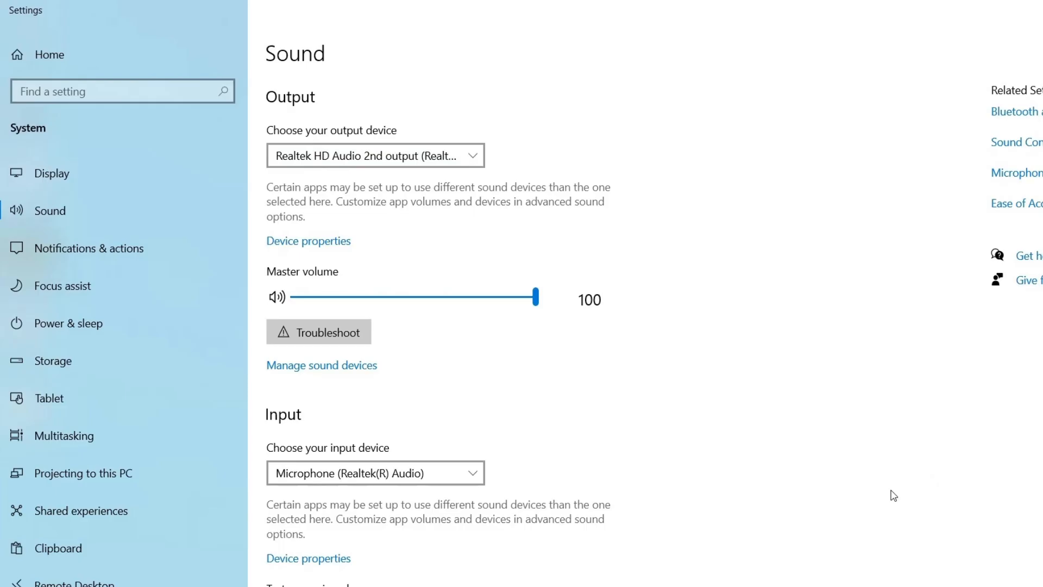
click(375, 154)
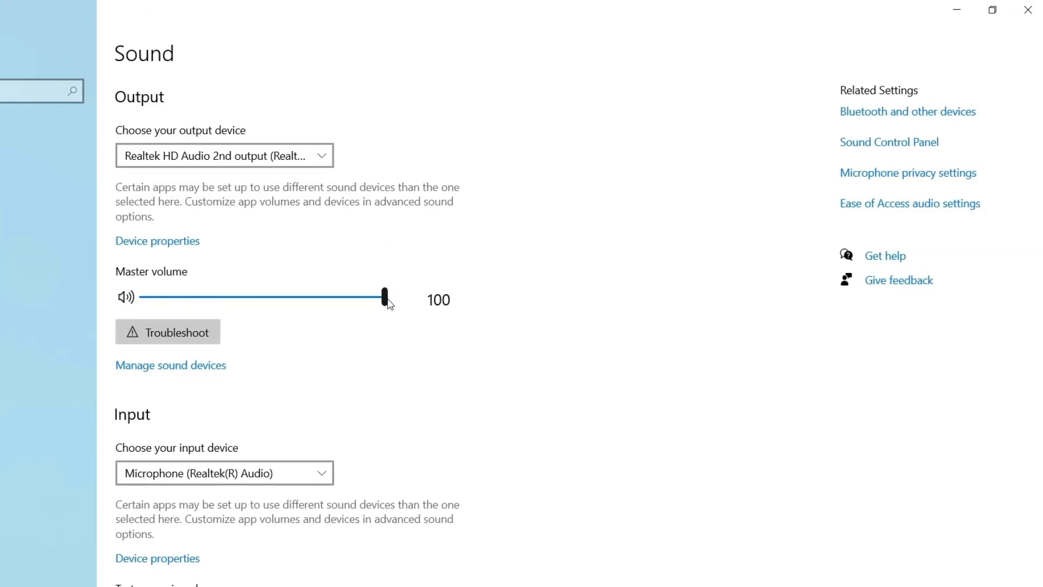
drag(385, 297, 371, 297)
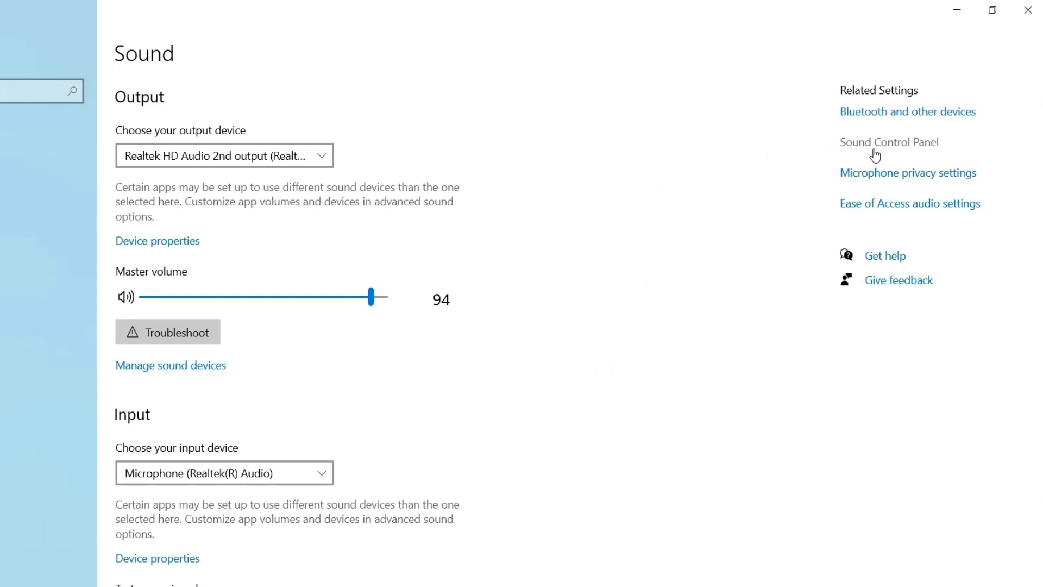
mouse_move(876, 147)
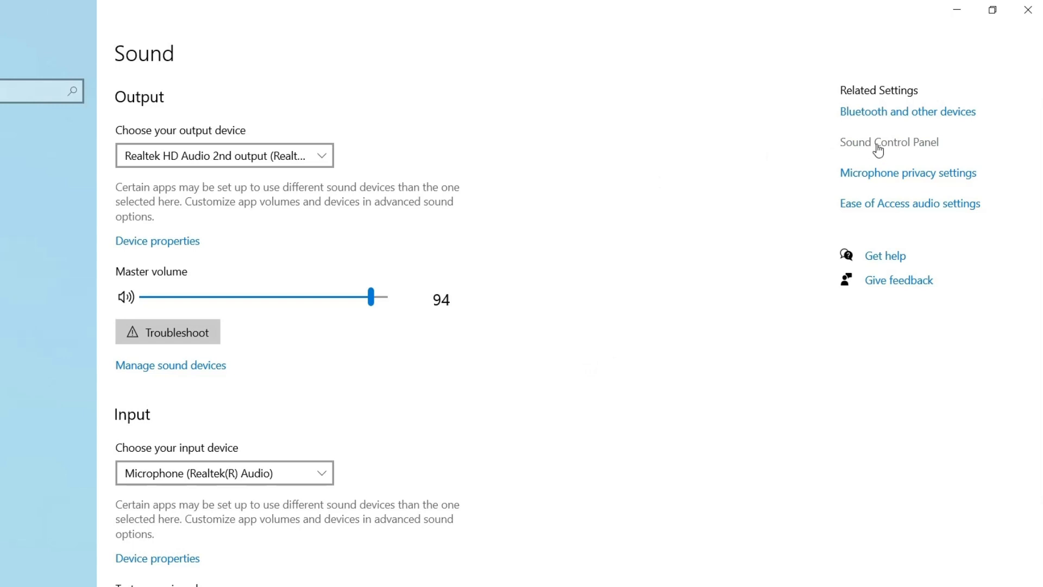
Open the classic Sound Control Panel and view its Recording devices list.
click(888, 142)
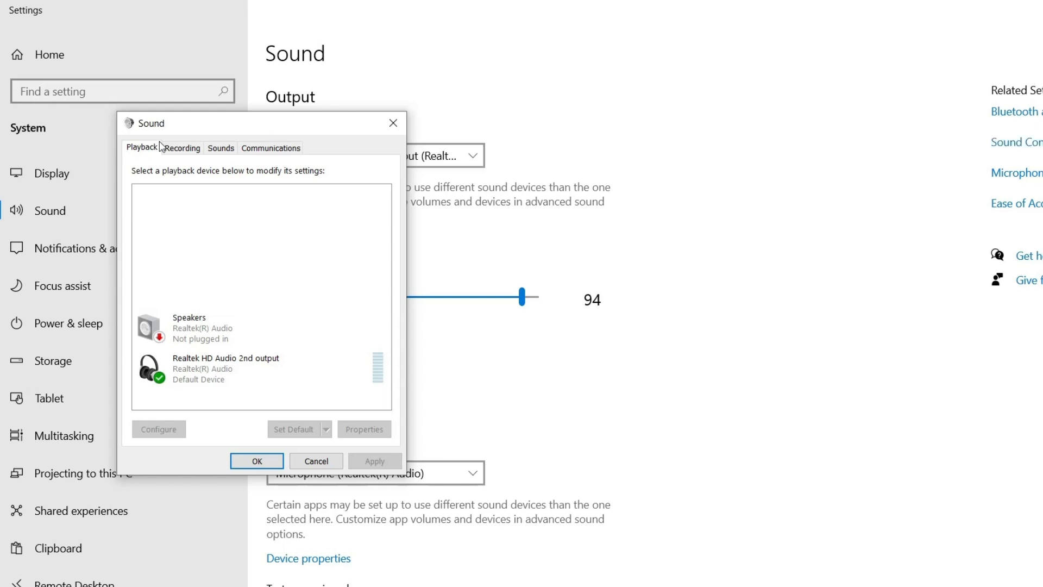
click(181, 148)
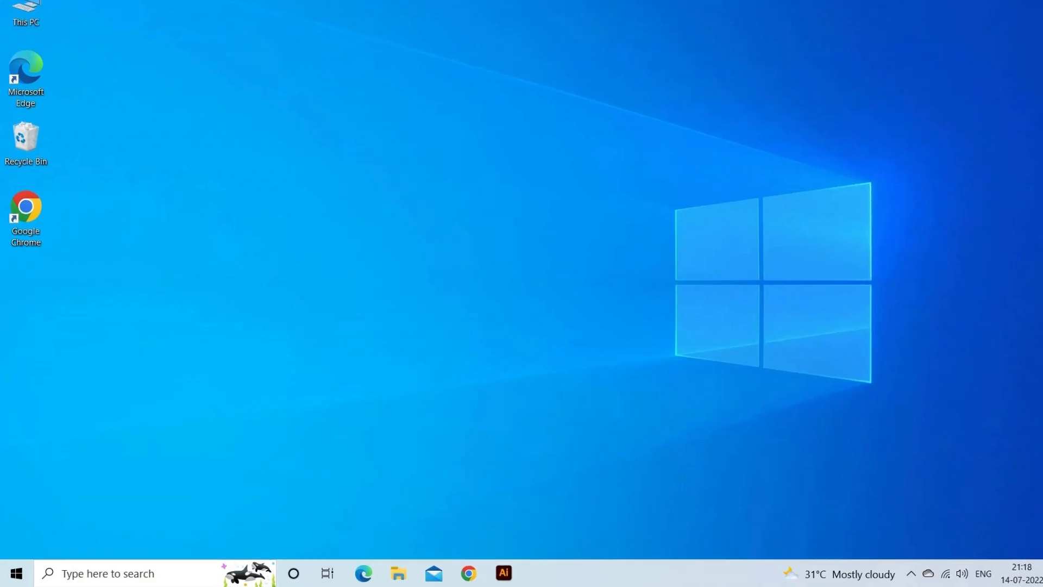
Launch Command Prompt as administrator and run DISM.exe /Online /Cleanup-image /Restorehealth.
text(command prompt)
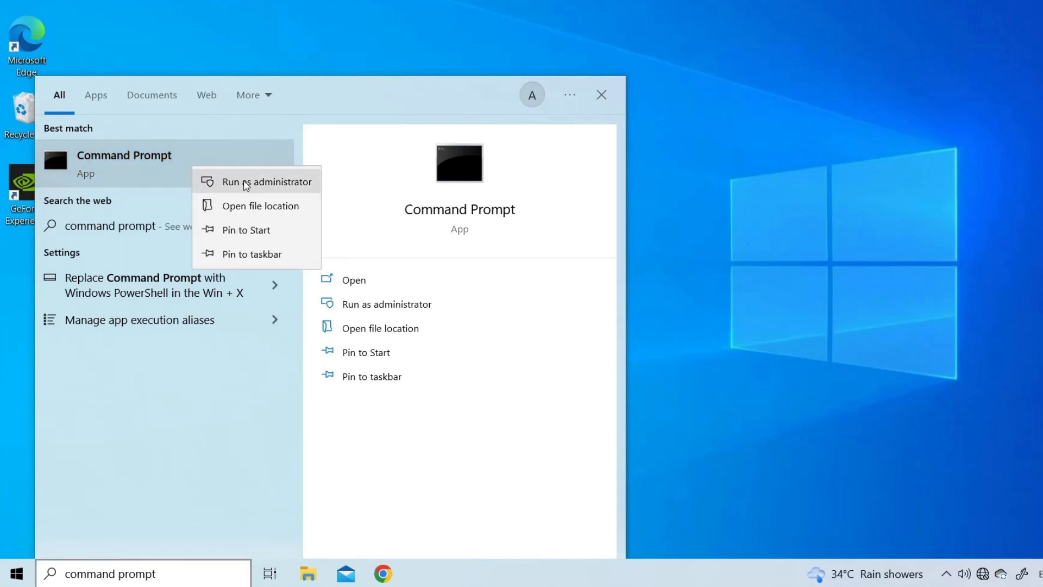
click(270, 182)
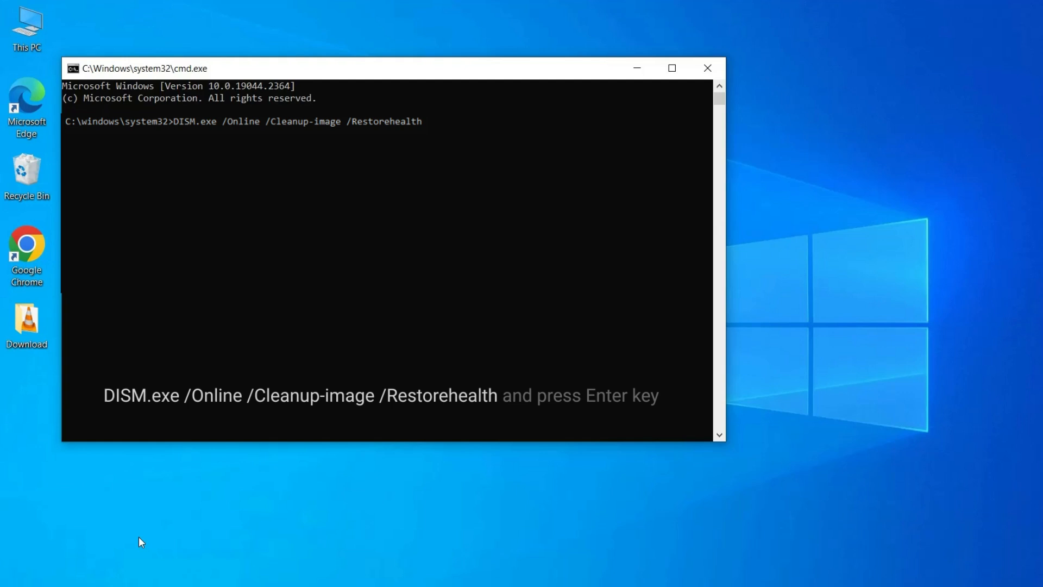
key(Enter)
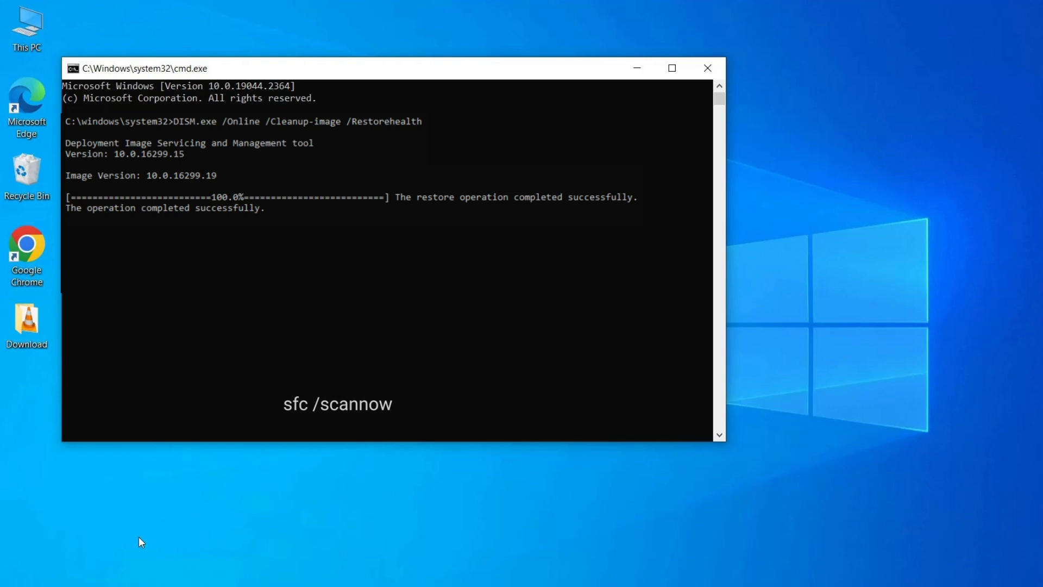
Run sfc /scannow to start the system file checker scan.
text(sfc)
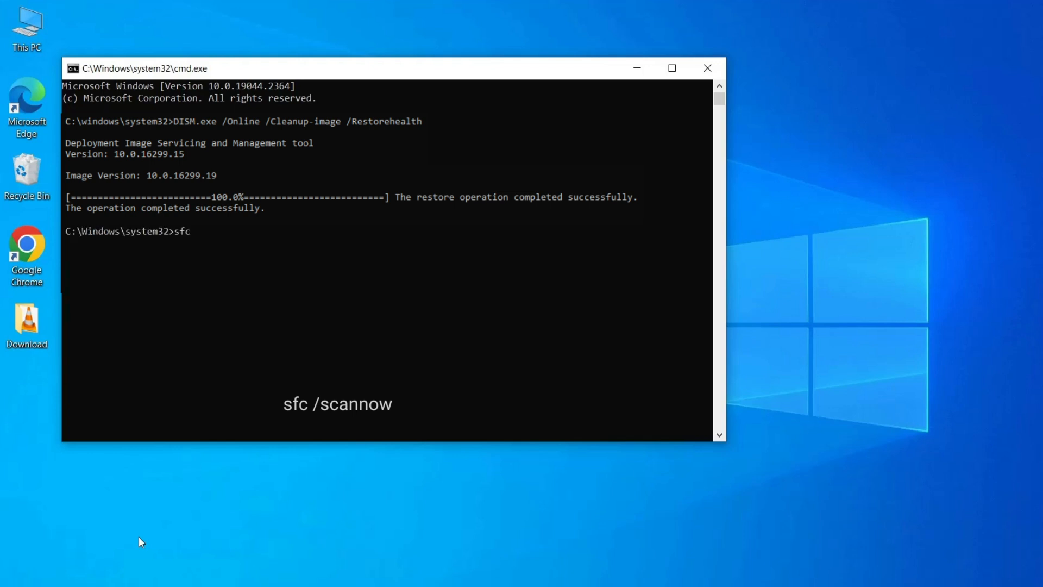
text(/scannow)
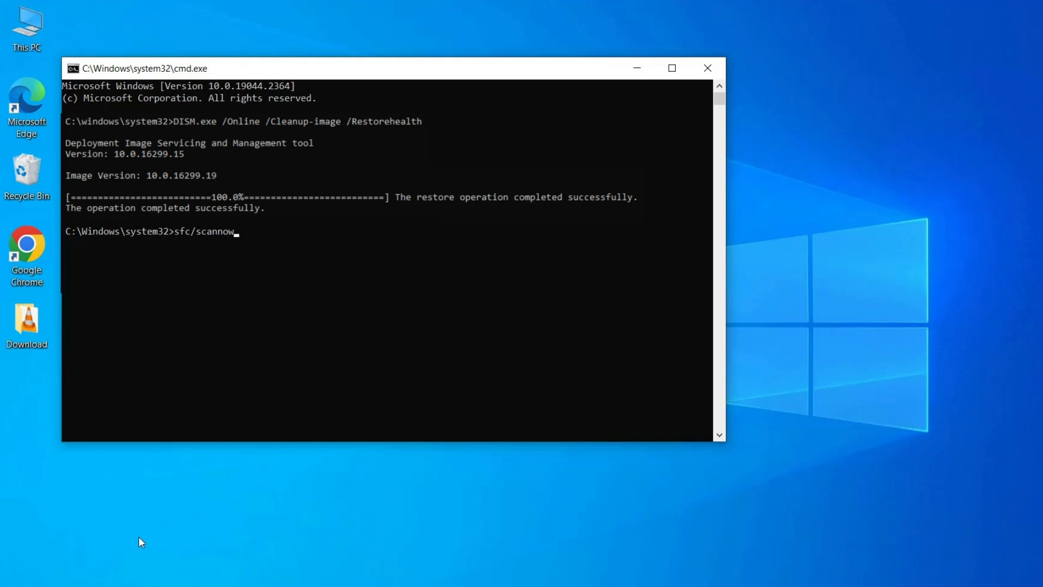
key(enter)
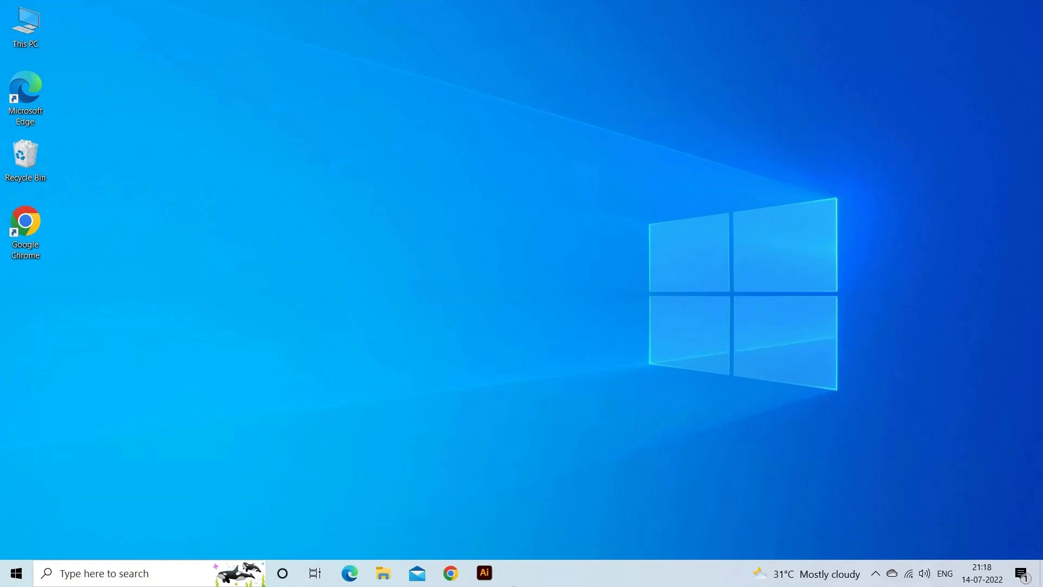
Open Device Manager and uninstall AMD High Definition Audio Device, deleting its driver software.
right_click(14, 572)
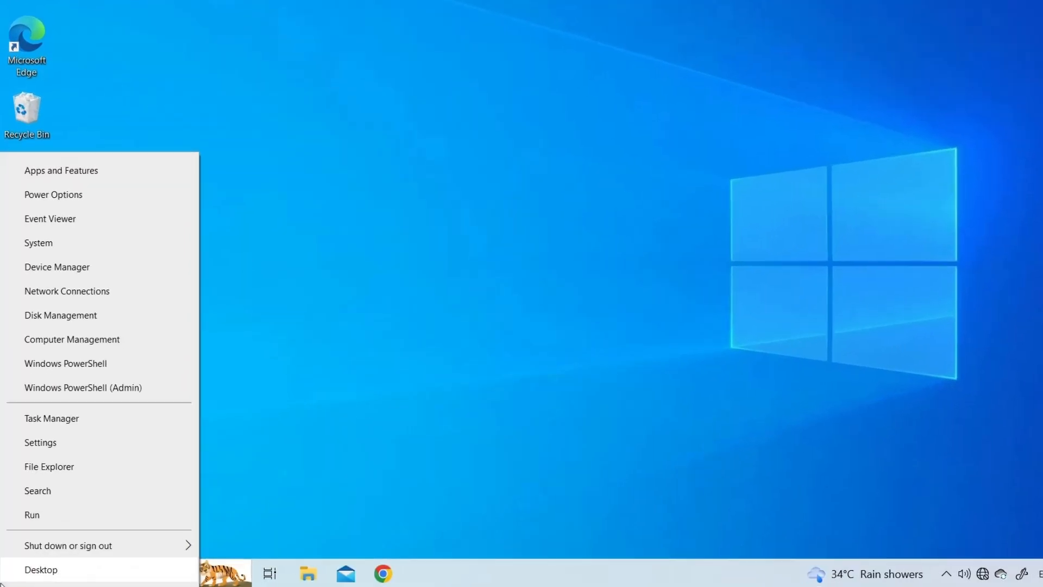
mouse_move(57, 267)
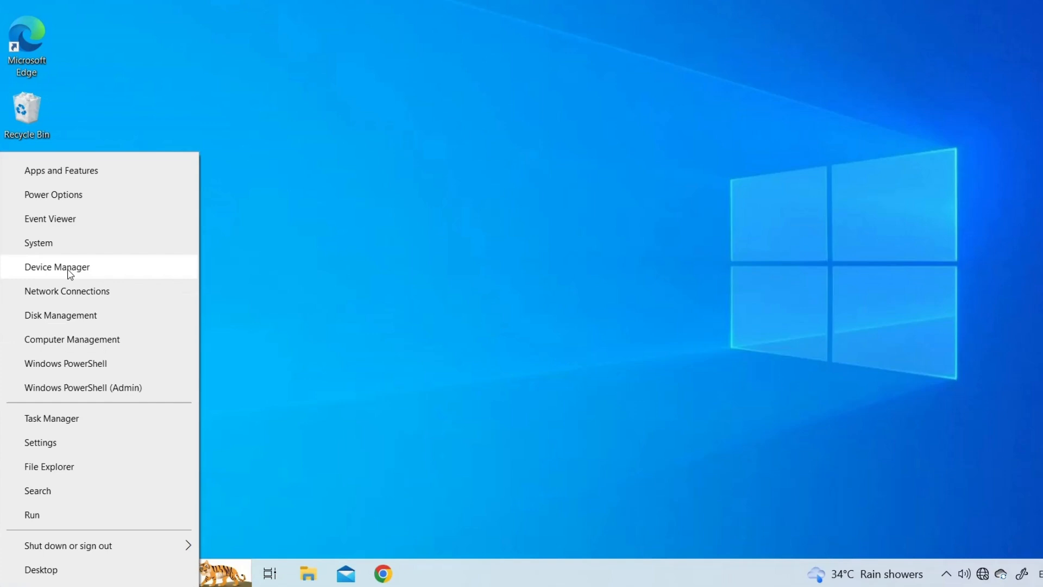
click(57, 267)
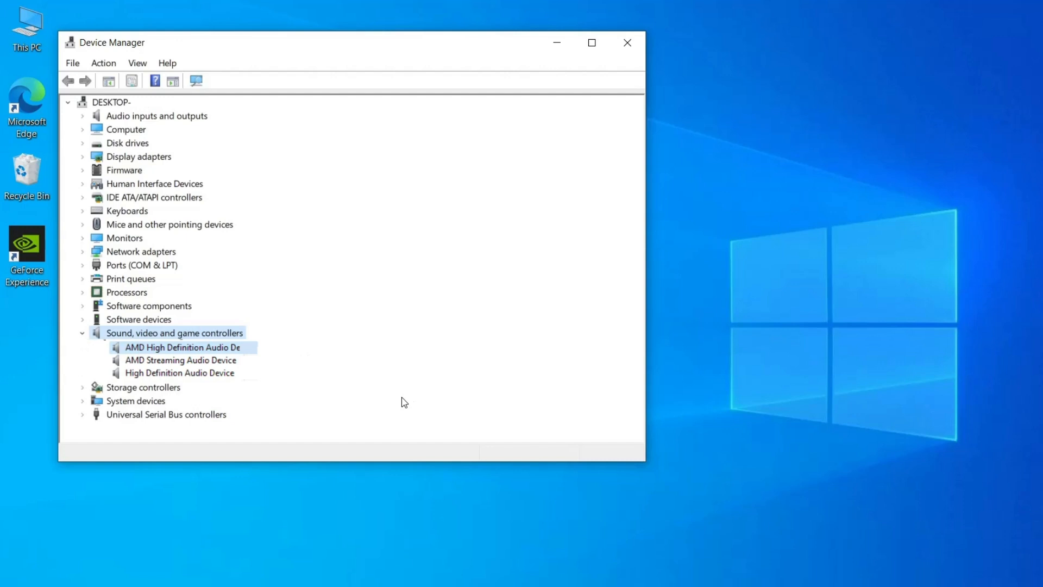
right_click(183, 347)
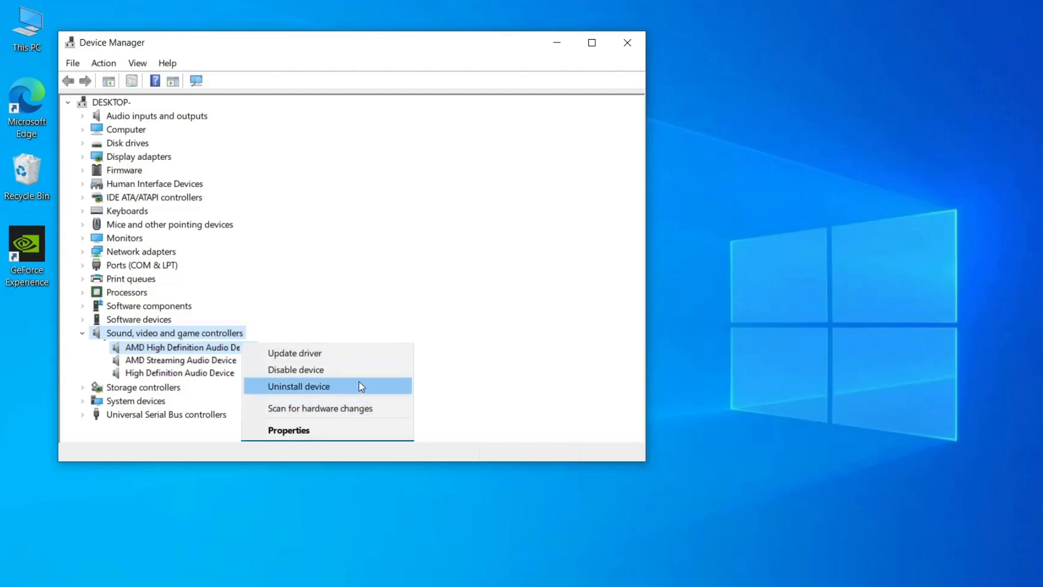
mouse_move(351, 387)
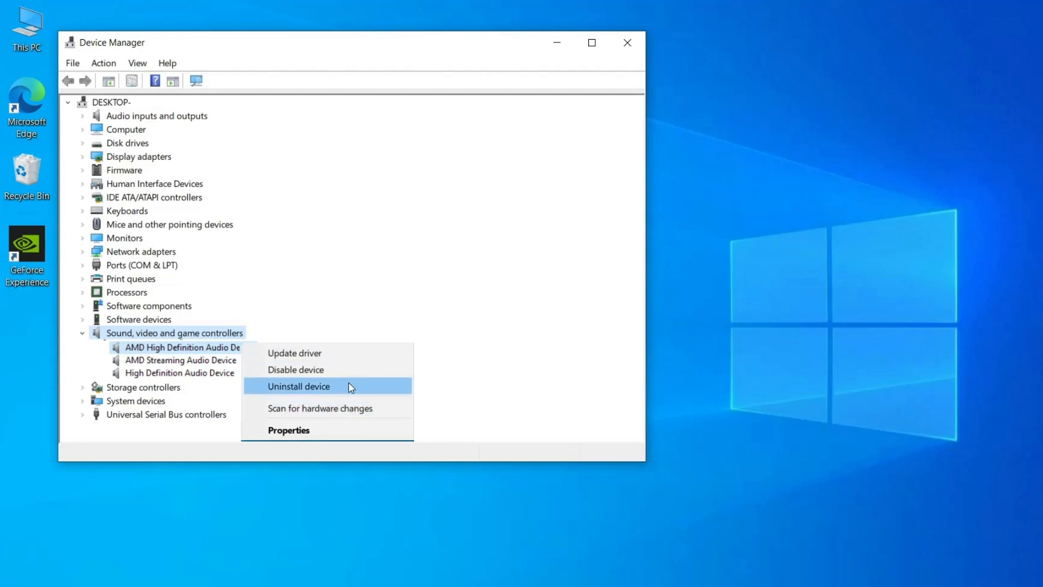
click(298, 385)
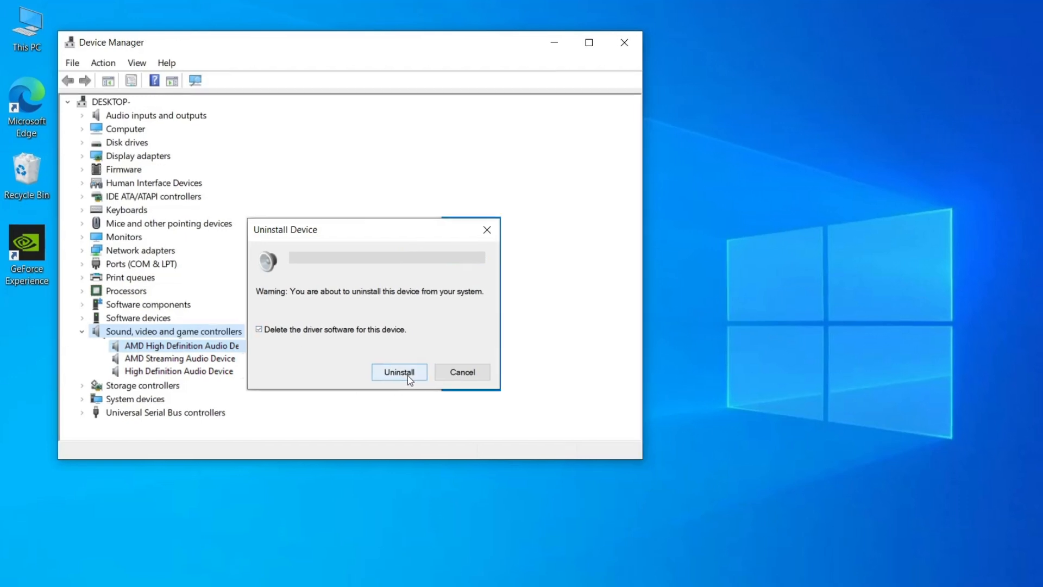
click(399, 372)
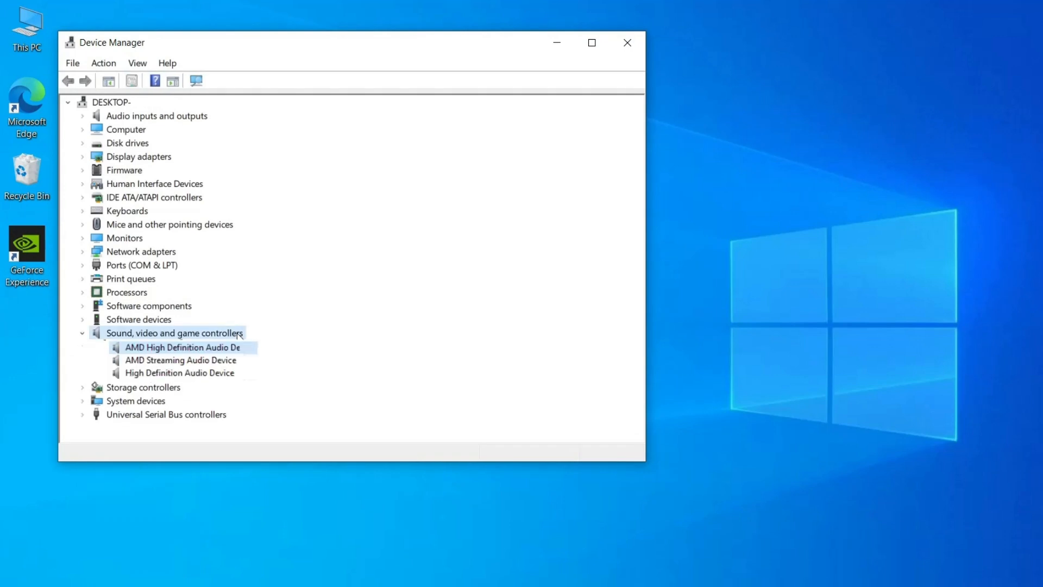
mouse_move(404, 402)
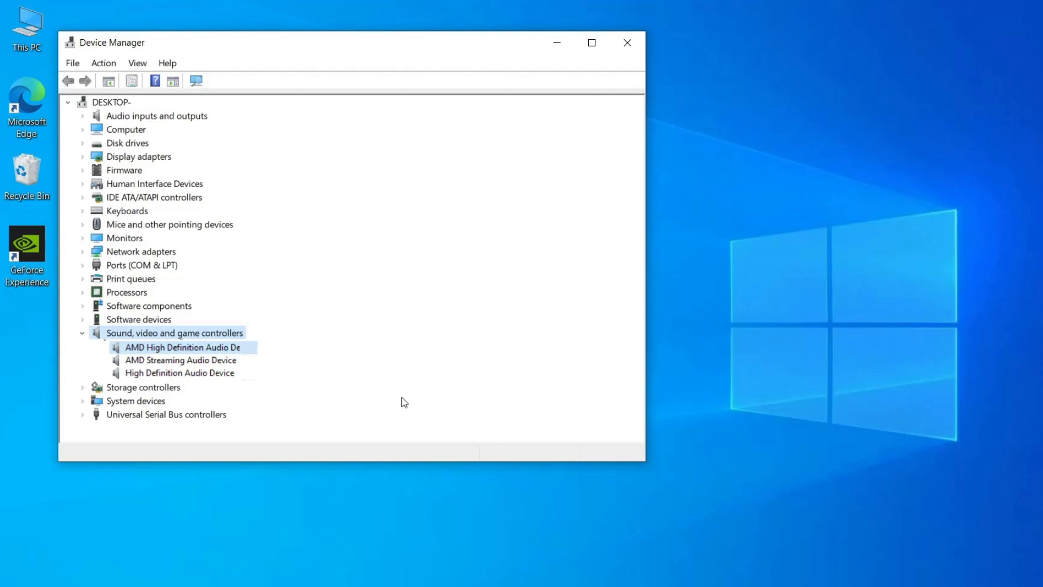
Update the AMD High Definition Audio Device driver via 'Search automatically for drivers'.
right_click(184, 347)
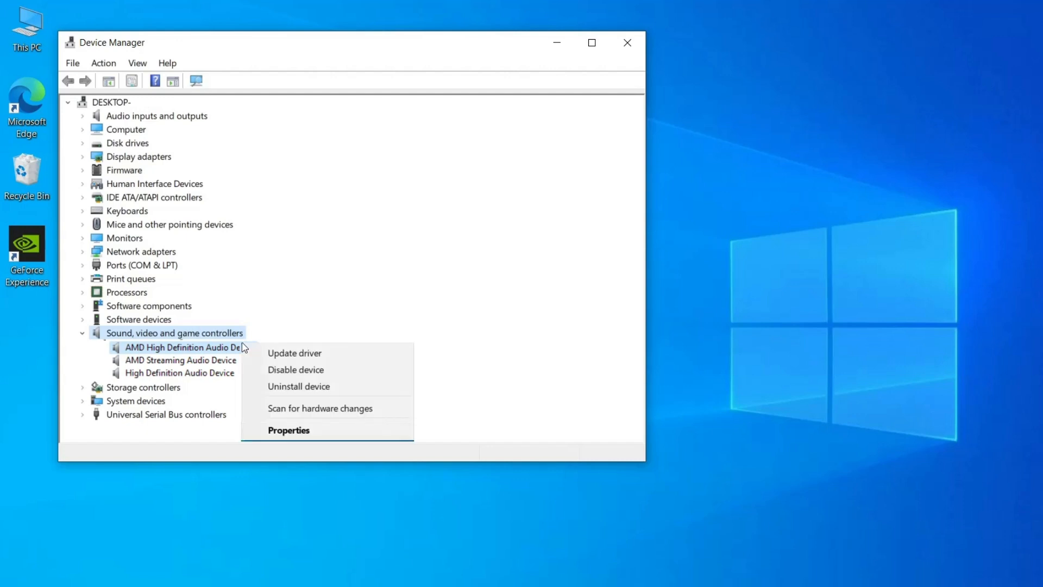
mouse_move(294, 353)
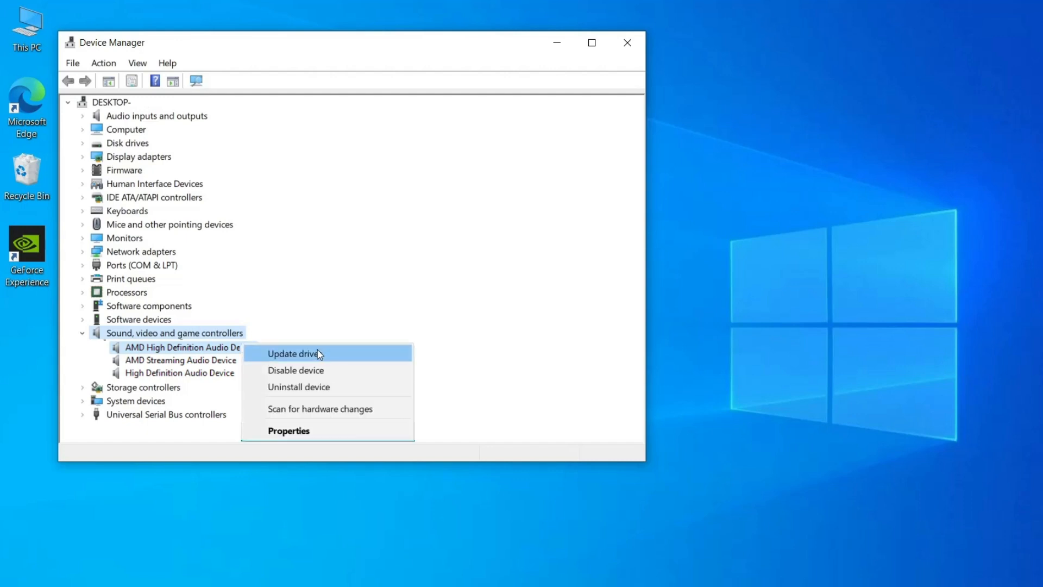
click(293, 353)
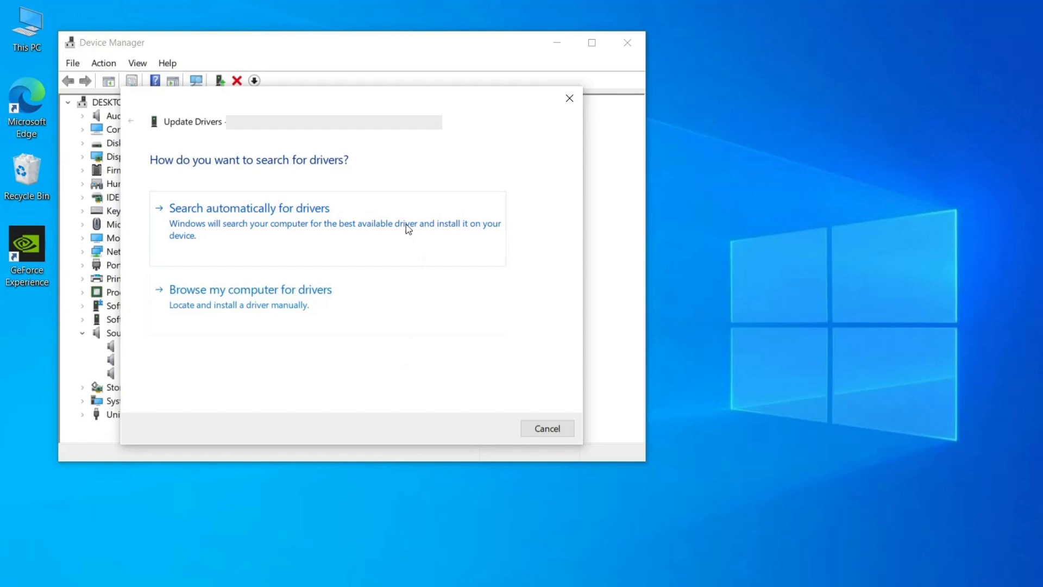
click(249, 207)
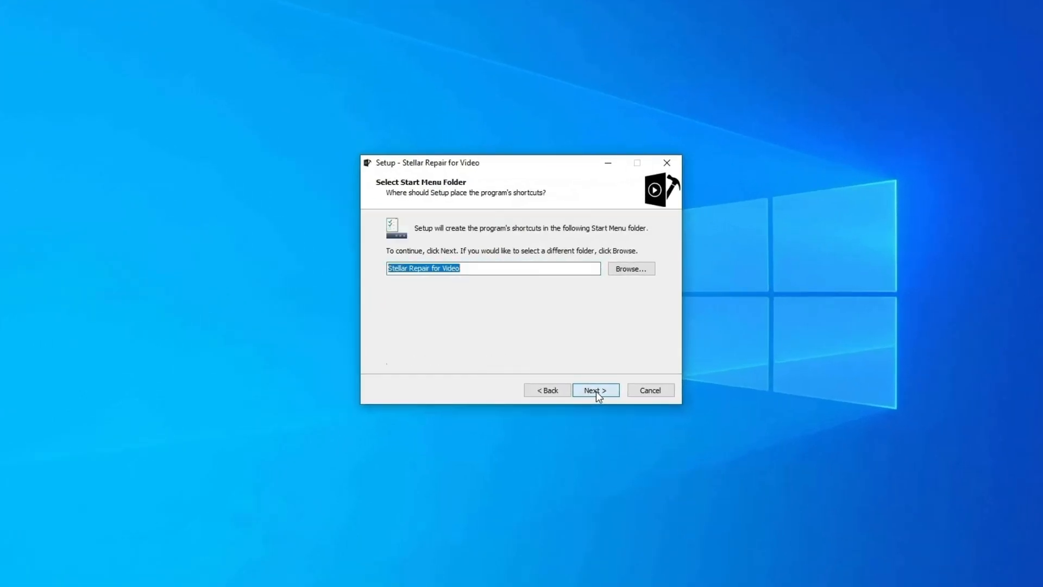
Accept the default Start Menu folder and install Stellar Repair for Video.
click(594, 390)
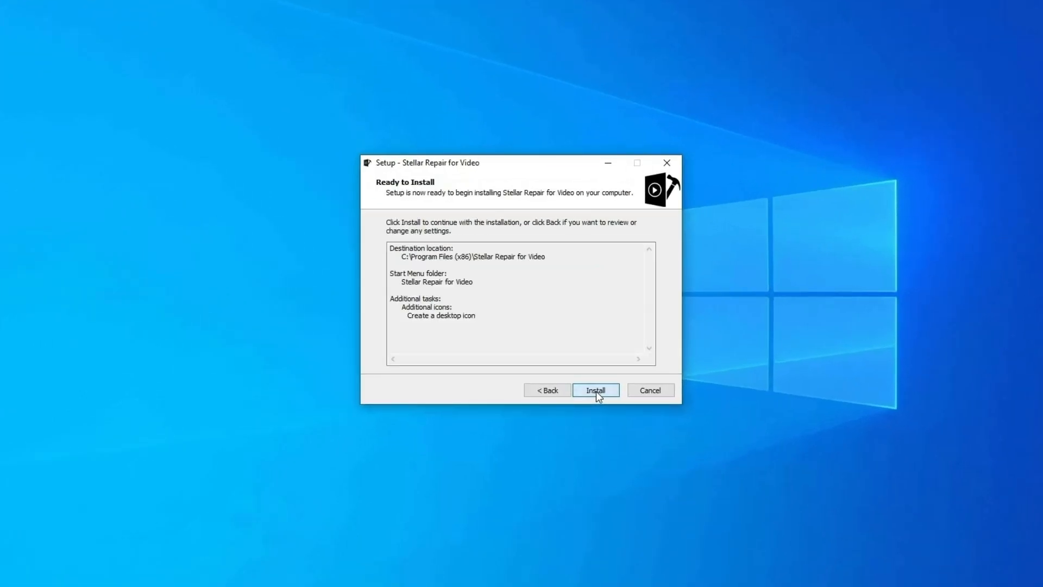
click(595, 390)
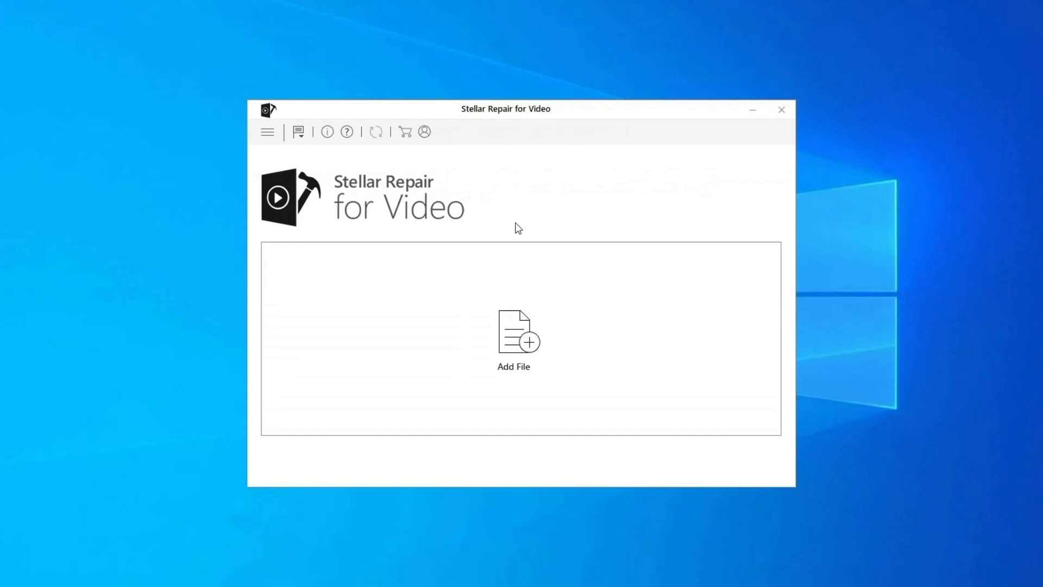
mouse_move(514, 343)
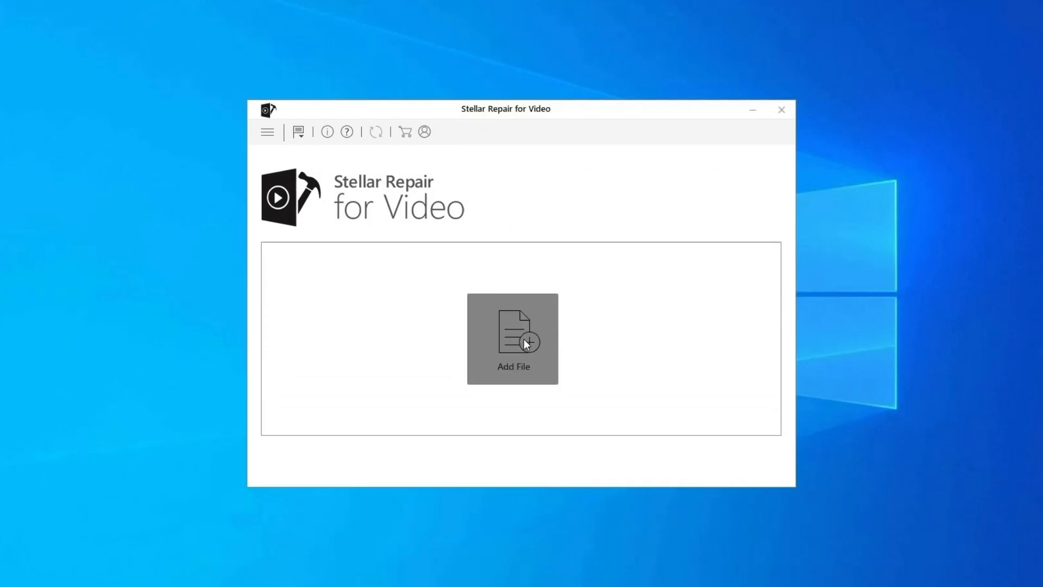
Add the AVI video from Desktop\VIDEO, repair it, and dismiss the completion message.
click(512, 337)
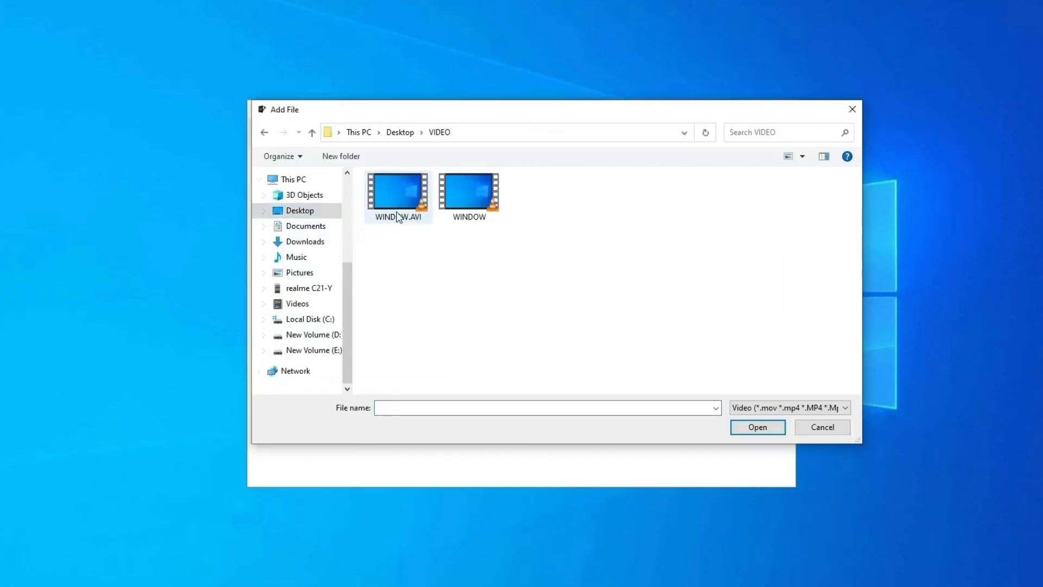
click(757, 427)
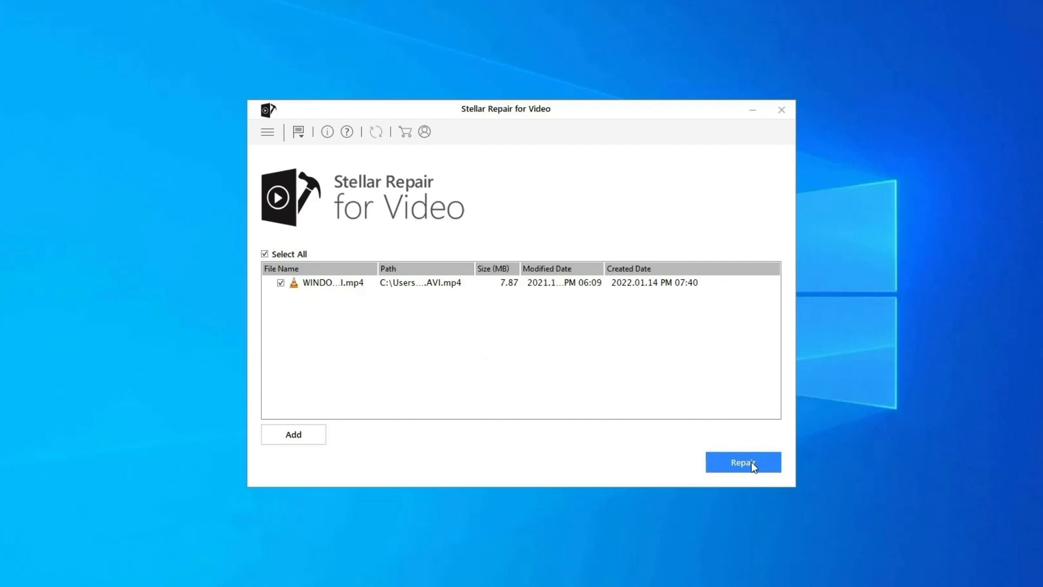
click(743, 462)
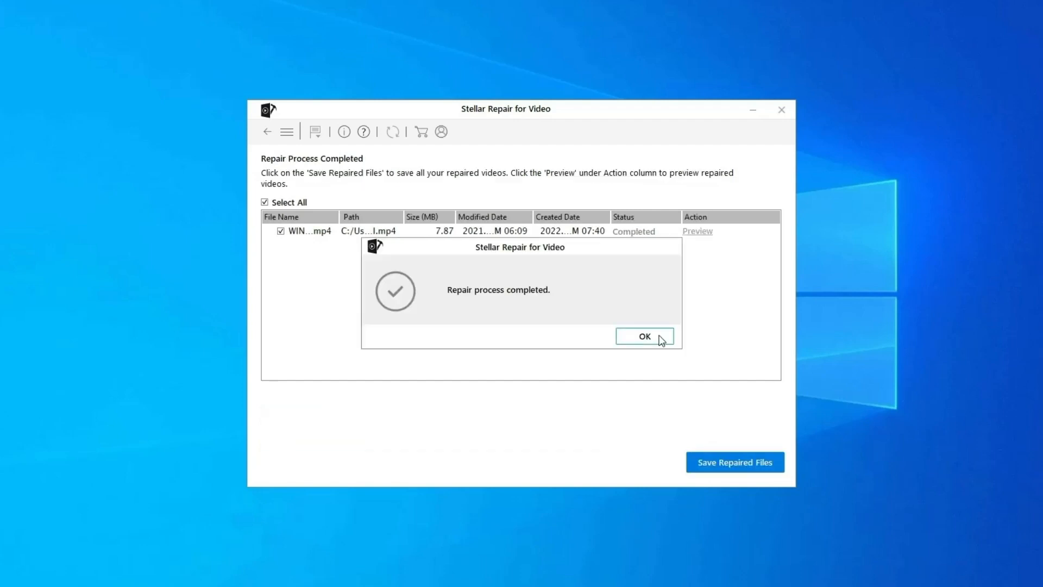
click(643, 335)
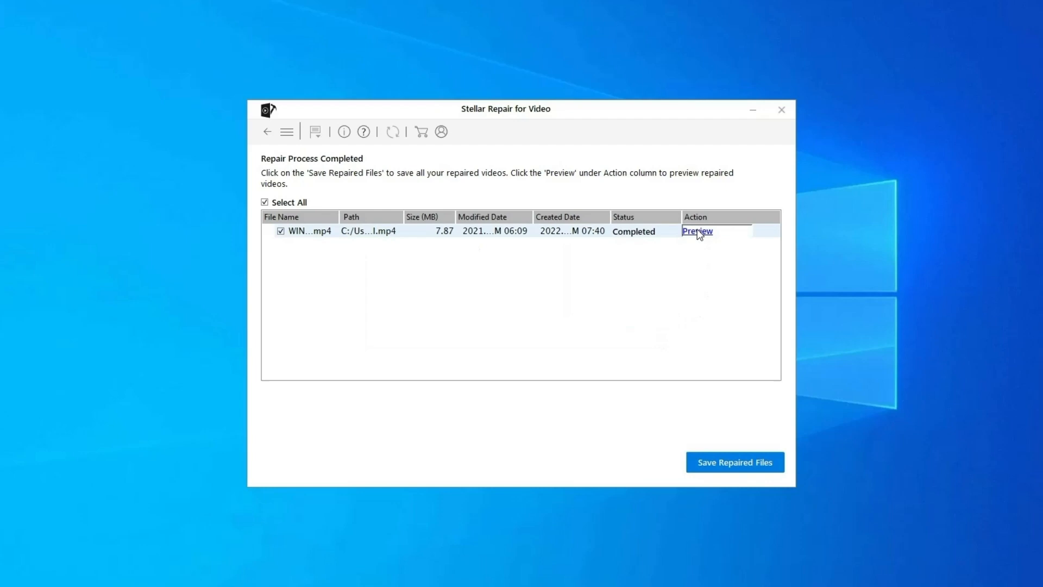
mouse_move(699, 238)
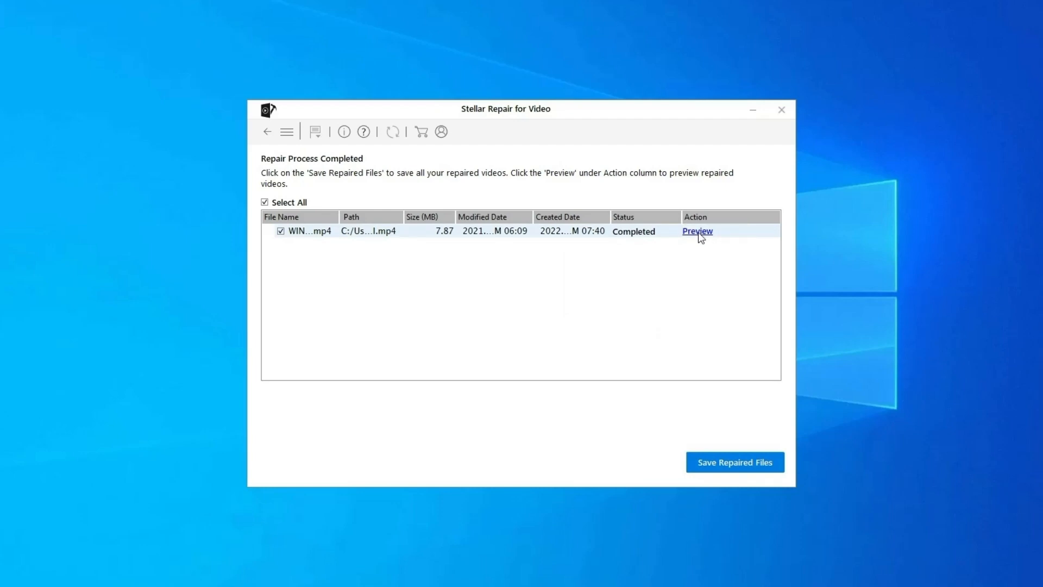
mouse_move(735, 469)
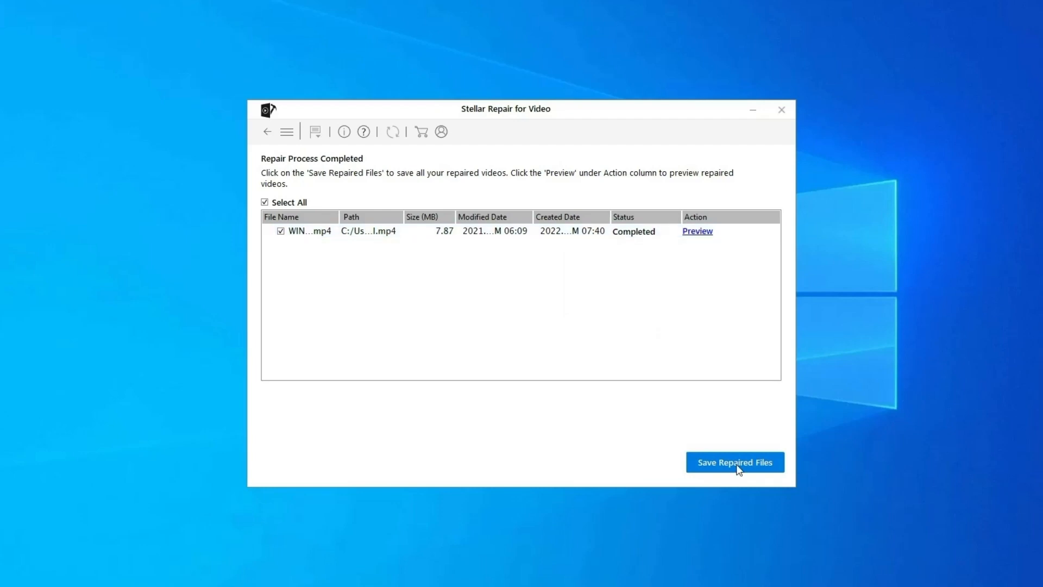